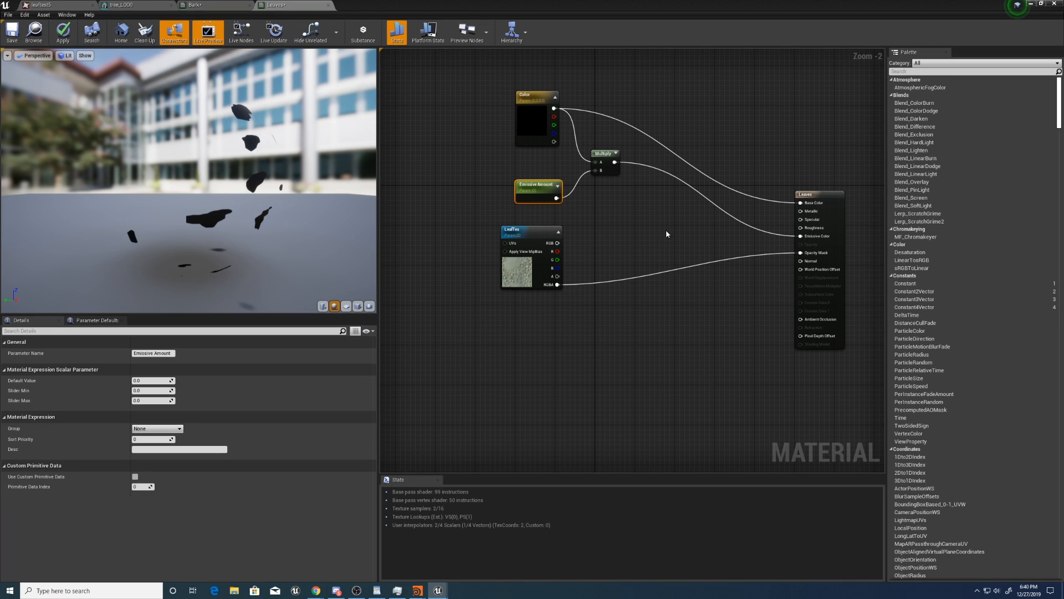
Step: Wire a Spec scalar parameter to Specular and a Constant converted to 'Roughness' to Roughness
{"action": "left_click", "coordinate": [665, 233]}
{"action": "type", "text": "Spec"}
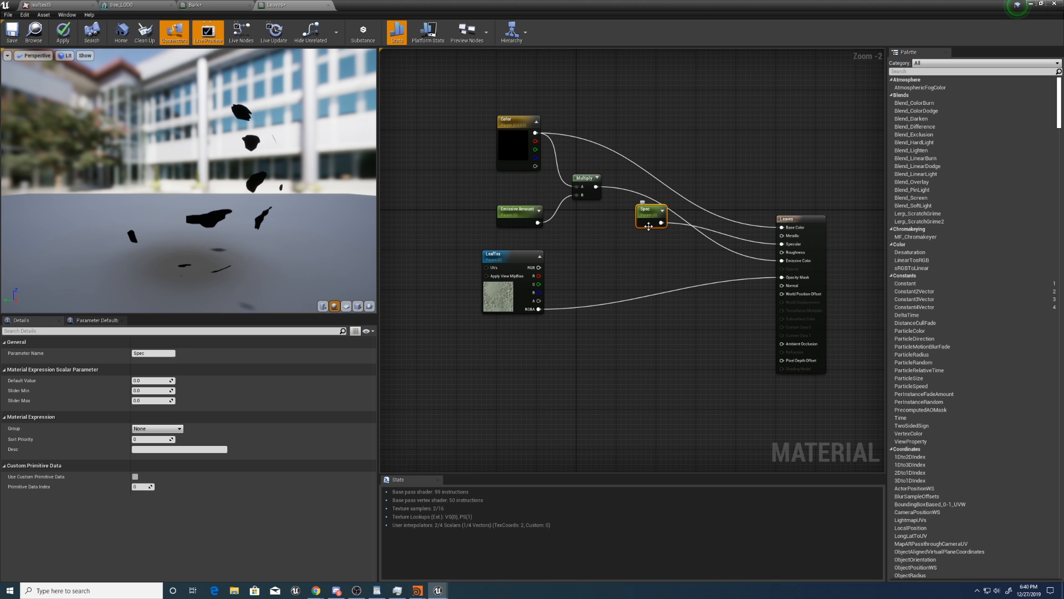
{"action": "mouse_move", "coordinate": [783, 253]}
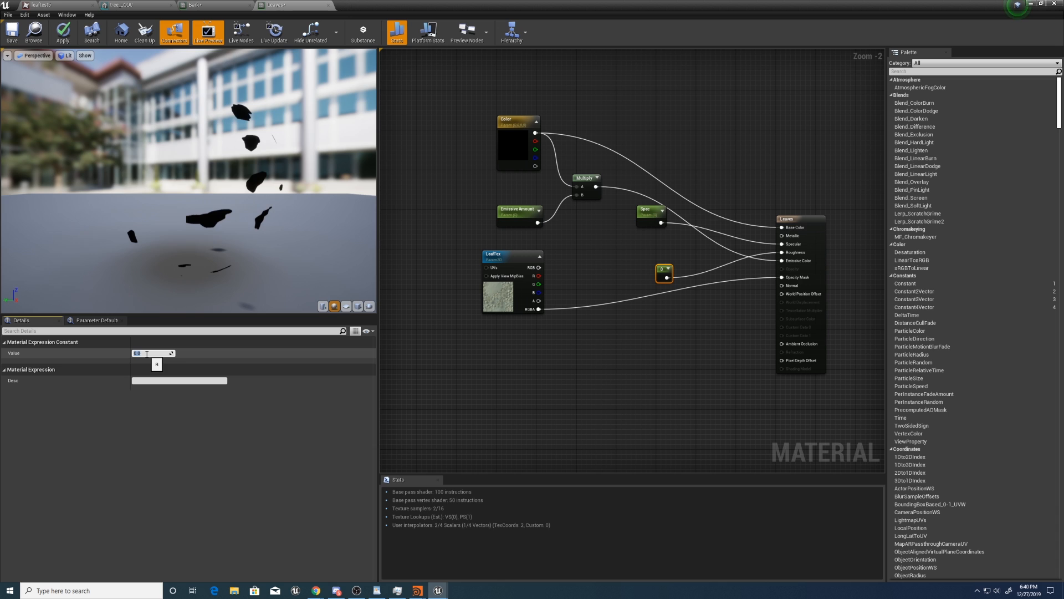
{"action": "right_click", "coordinate": [663, 273]}
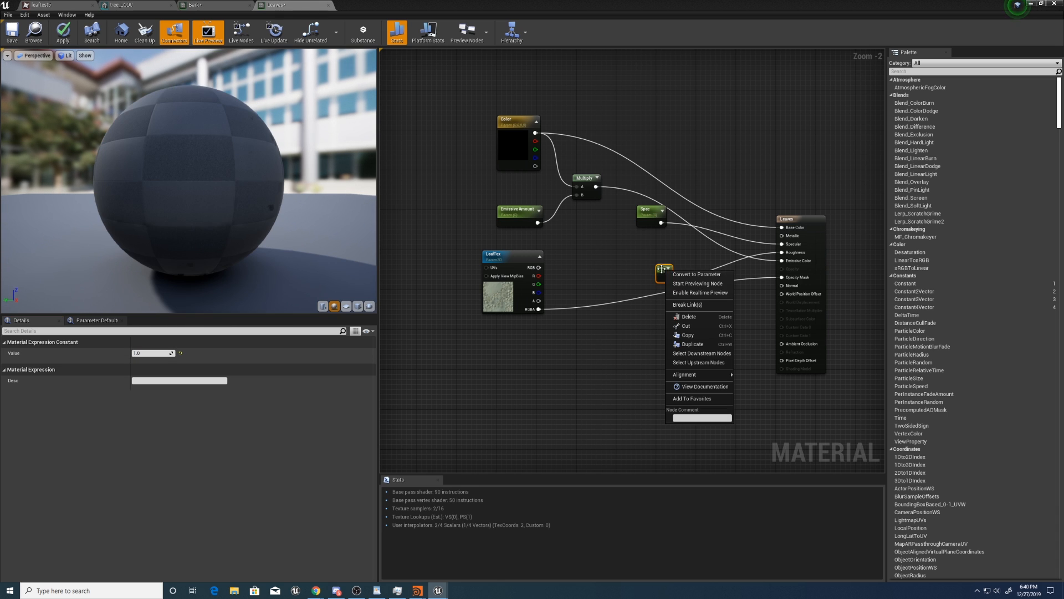
{"action": "left_click", "coordinate": [696, 273]}
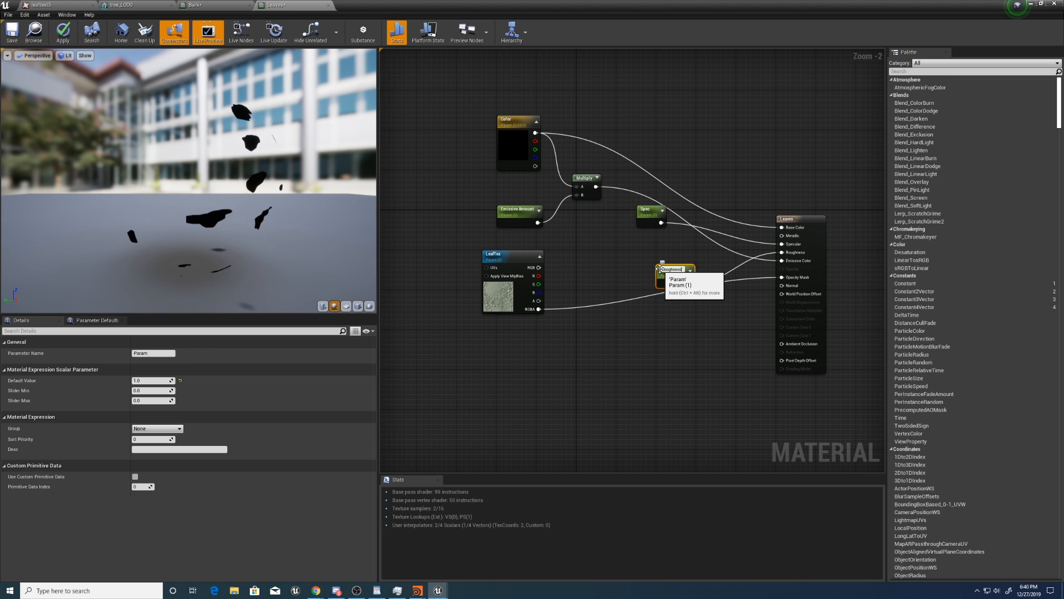
{"action": "left_click", "coordinate": [677, 268]}
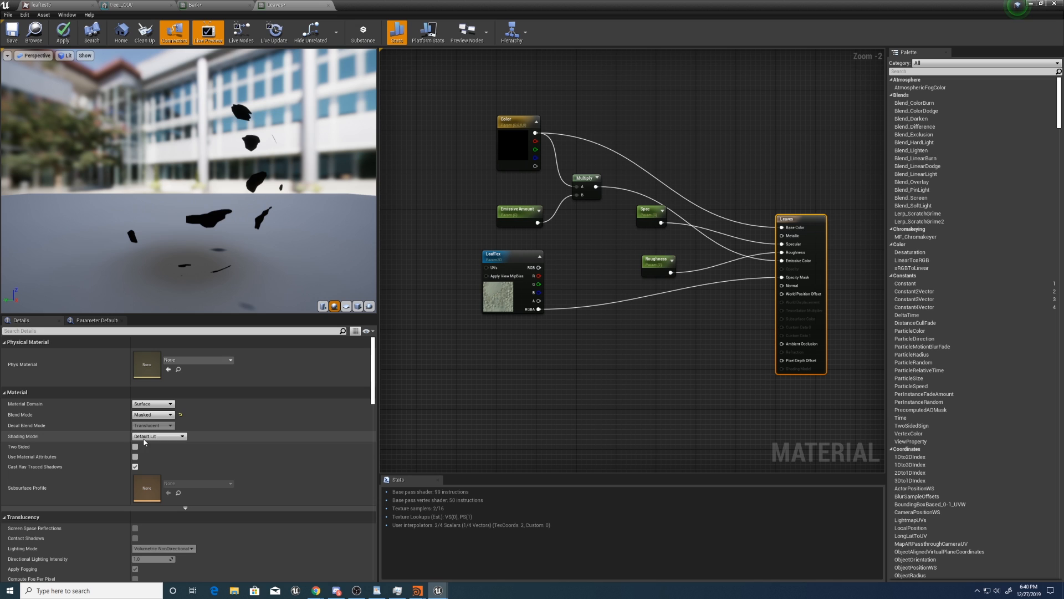
Step: Set the leaf material's Shading Model to Two Sided Foliage and apply the change
{"action": "left_click", "coordinate": [160, 435]}
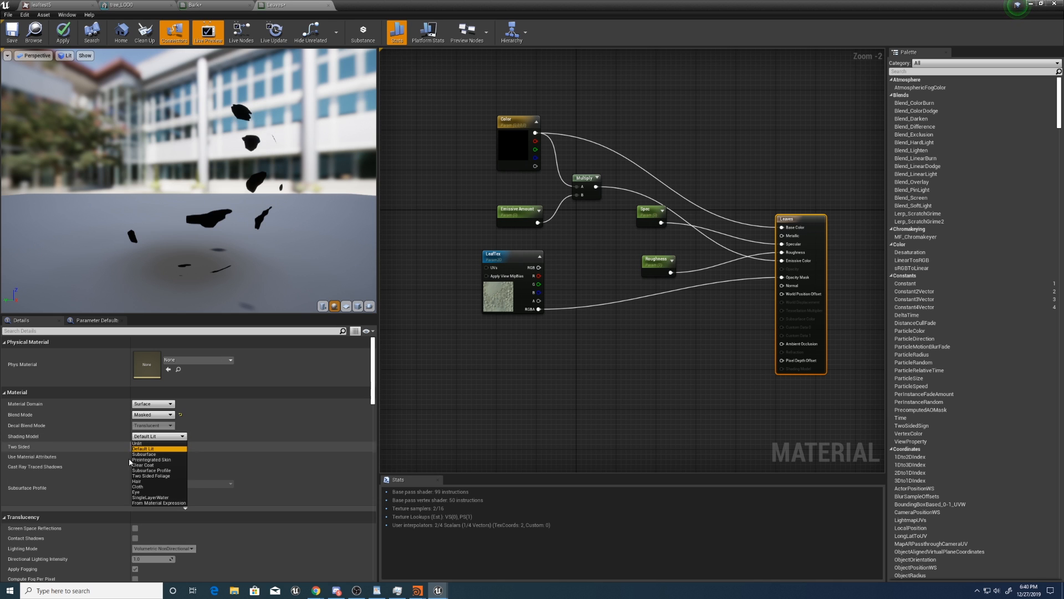
{"action": "left_click", "coordinate": [151, 475]}
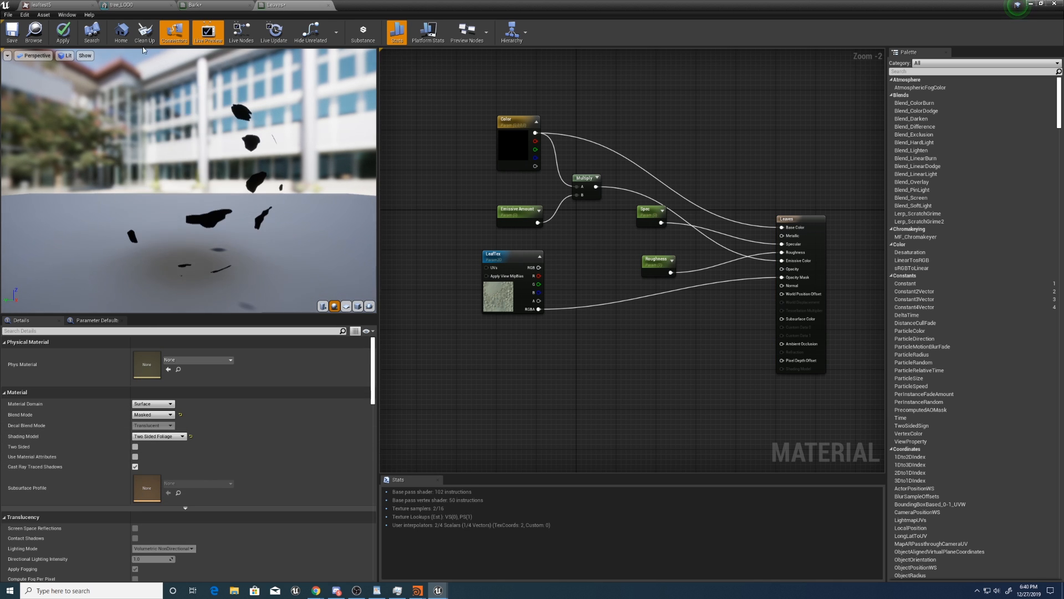
{"action": "left_click", "coordinate": [61, 31]}
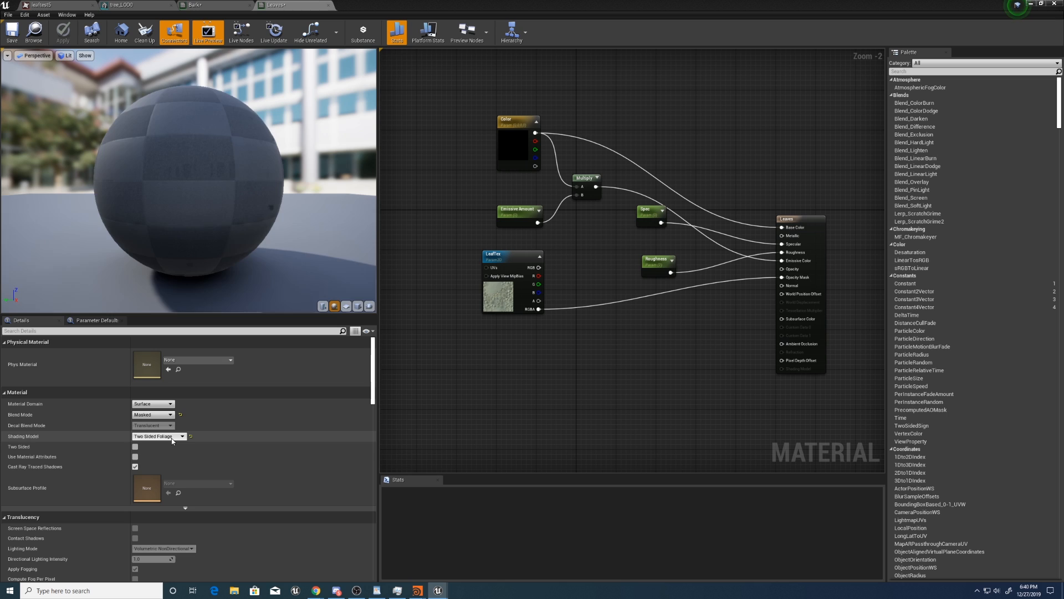
{"action": "left_click", "coordinate": [159, 436]}
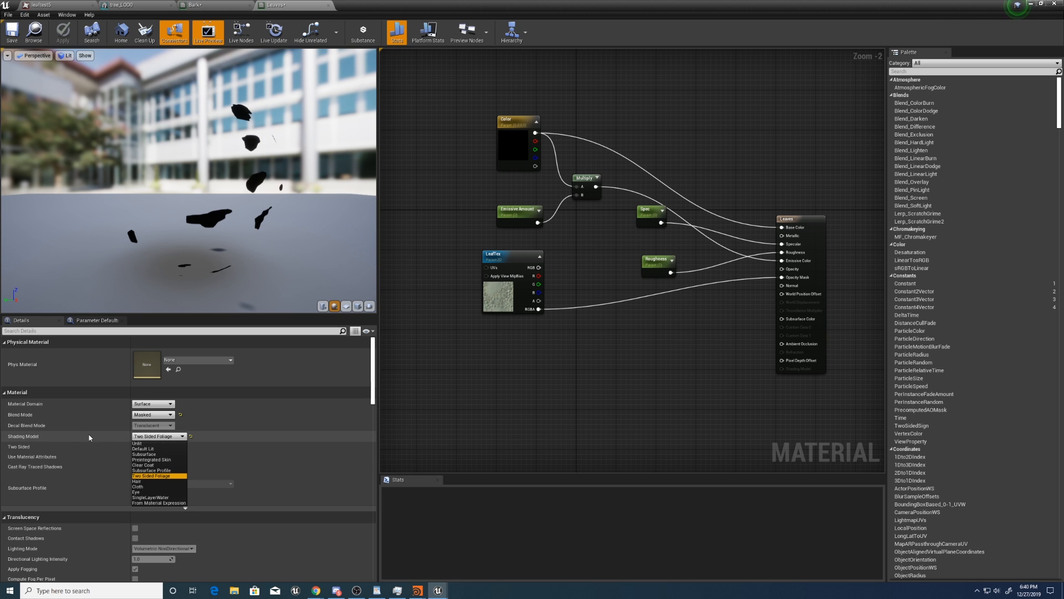
{"action": "left_click", "coordinate": [158, 475]}
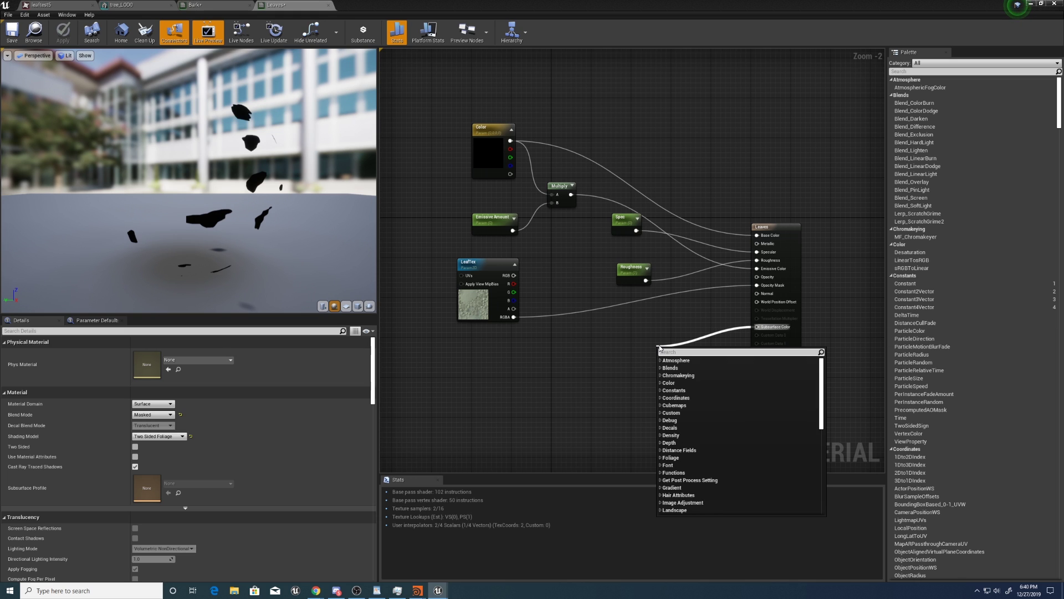
Step: Search 'Vector' and add a VectorParameter for the Subsurface Color input
{"action": "type", "text": "Vector"}
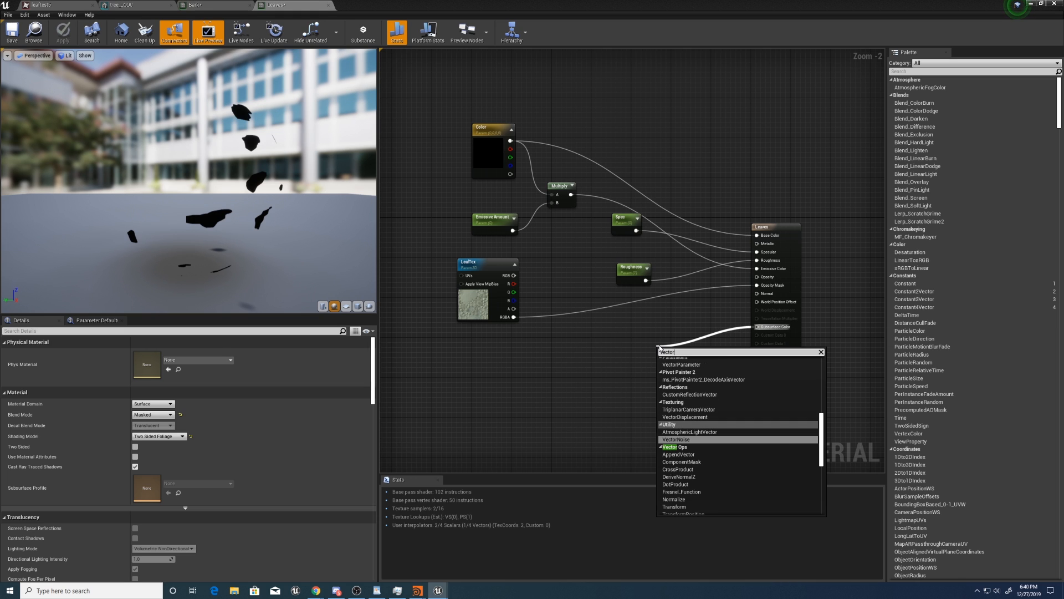
{"action": "type", "text": "p"}
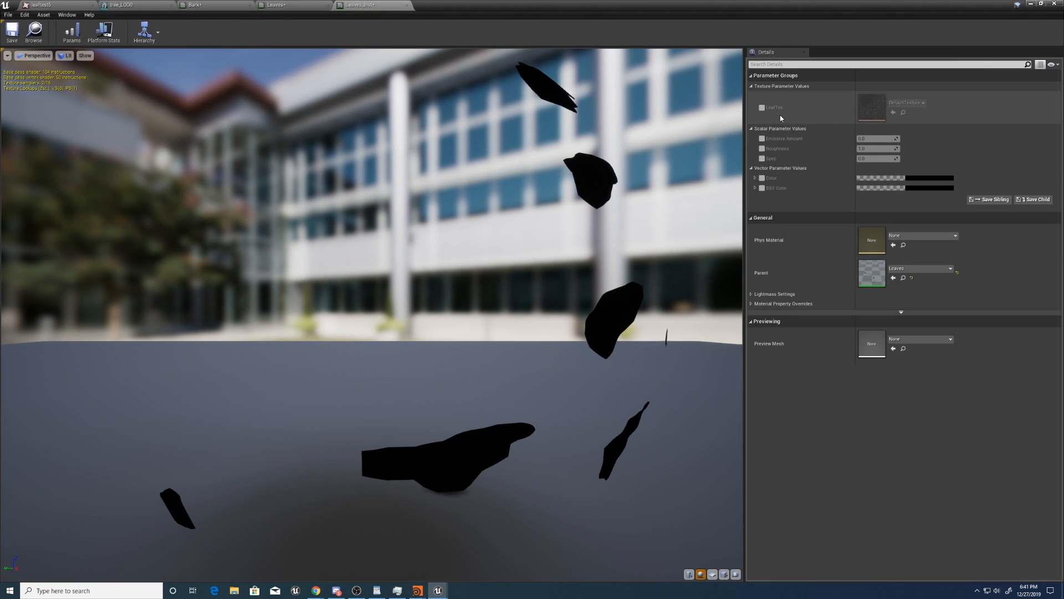
Step: Override and assign the leaf texture, set Roughness 0.5, Spec 0.1, and a yellow-green colour
{"action": "left_click", "coordinate": [921, 103]}
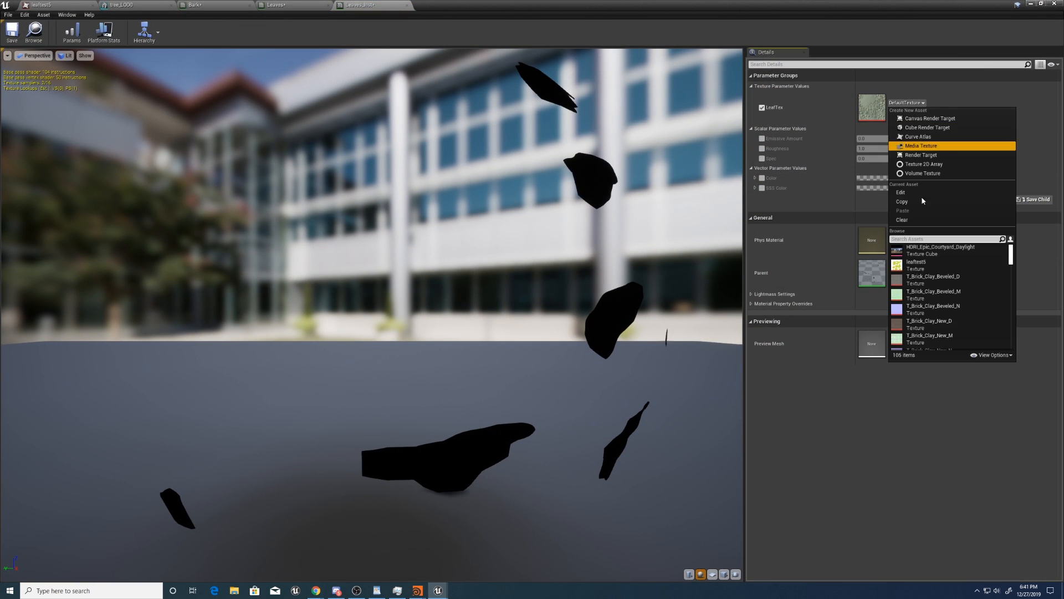
{"action": "left_click", "coordinate": [916, 265]}
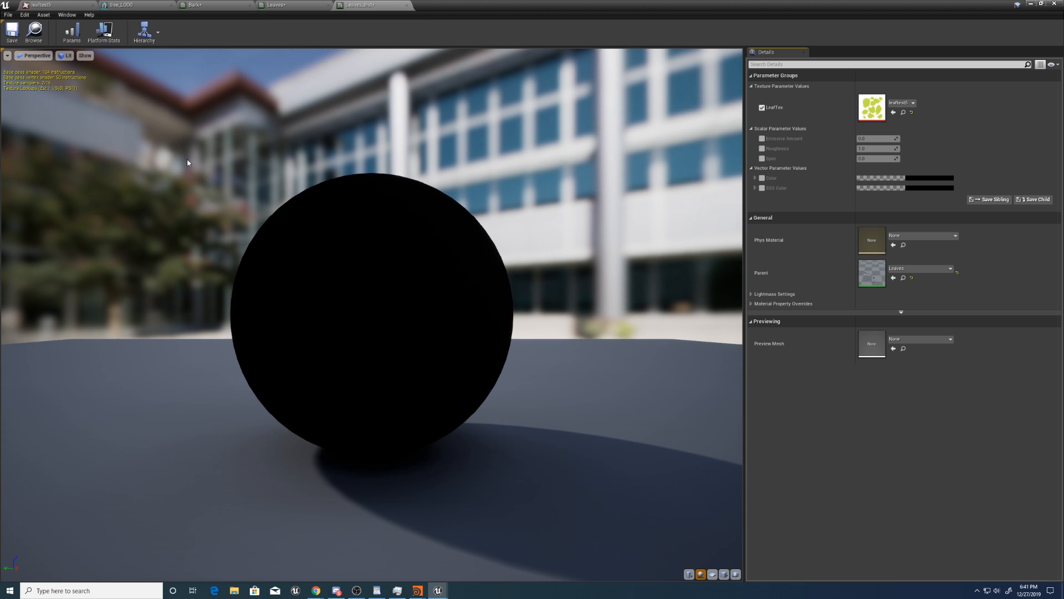
{"action": "mouse_move", "coordinate": [751, 141]}
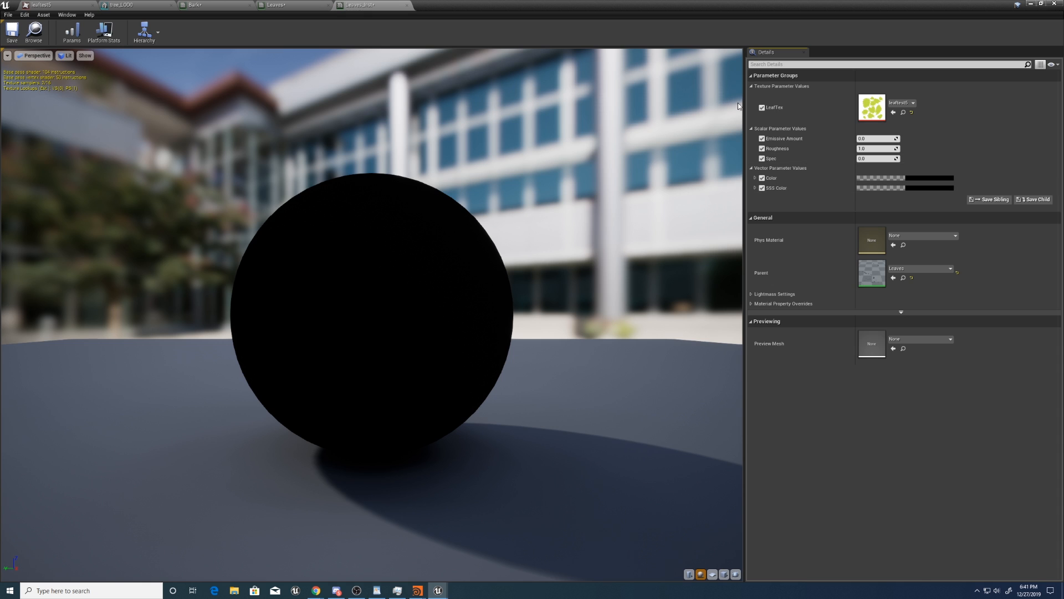
{"action": "mouse_move", "coordinate": [660, 93]}
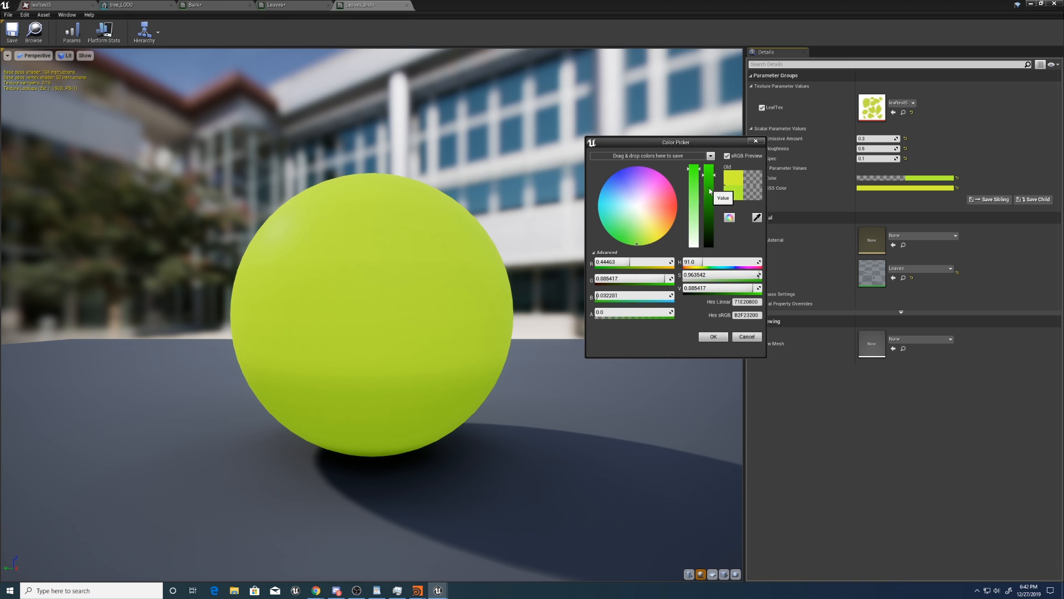
{"action": "left_click", "coordinate": [712, 336]}
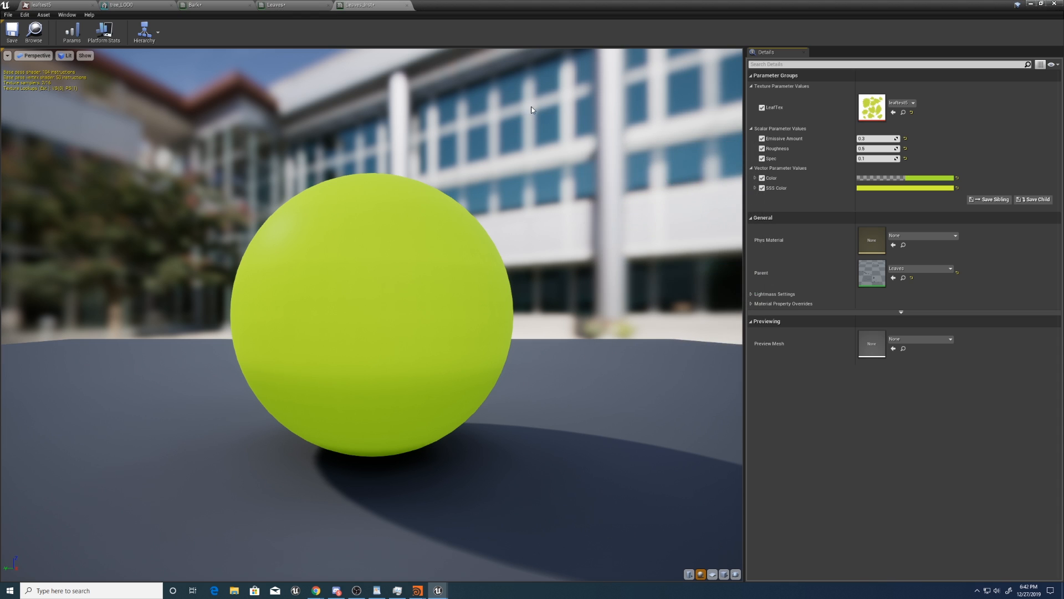
{"action": "mouse_move", "coordinate": [741, 269]}
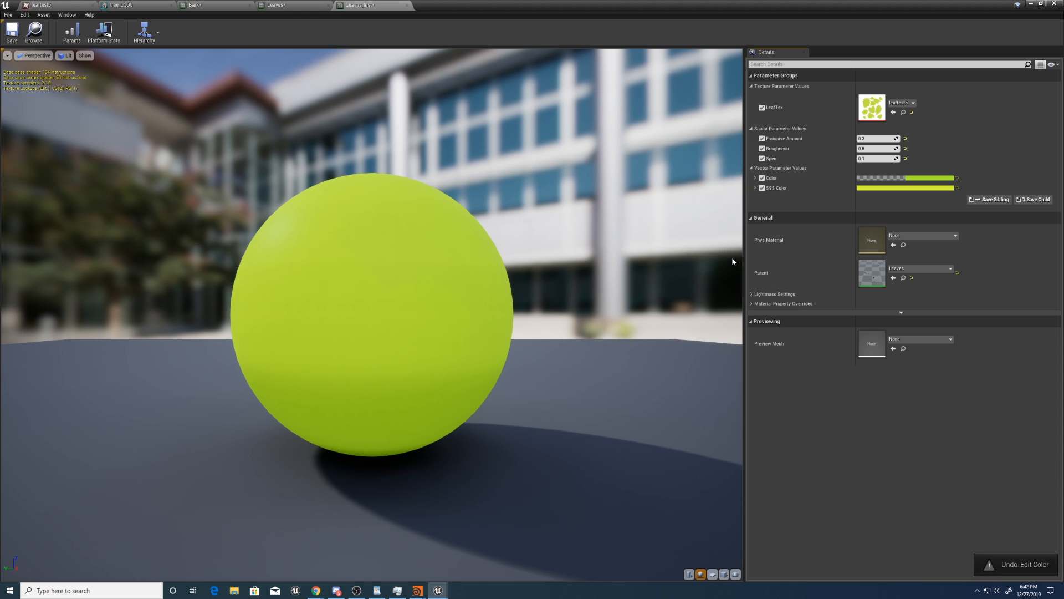
{"action": "mouse_move", "coordinate": [659, 22]}
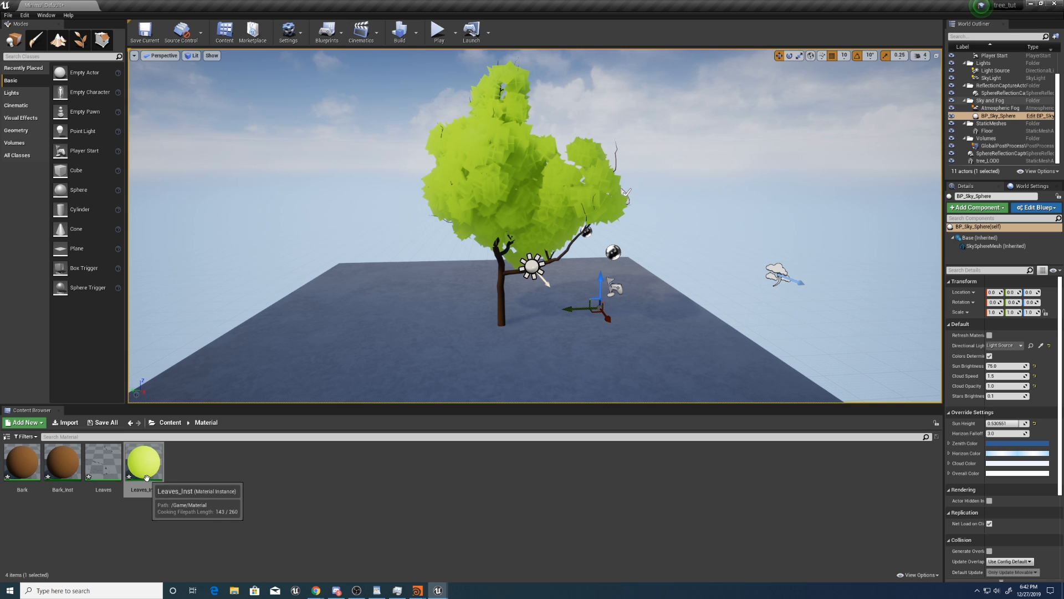
Step: Connect LeafTex's alpha output to Opacity Mask in the Leaves material and apply
{"action": "double_click", "coordinate": [143, 460]}
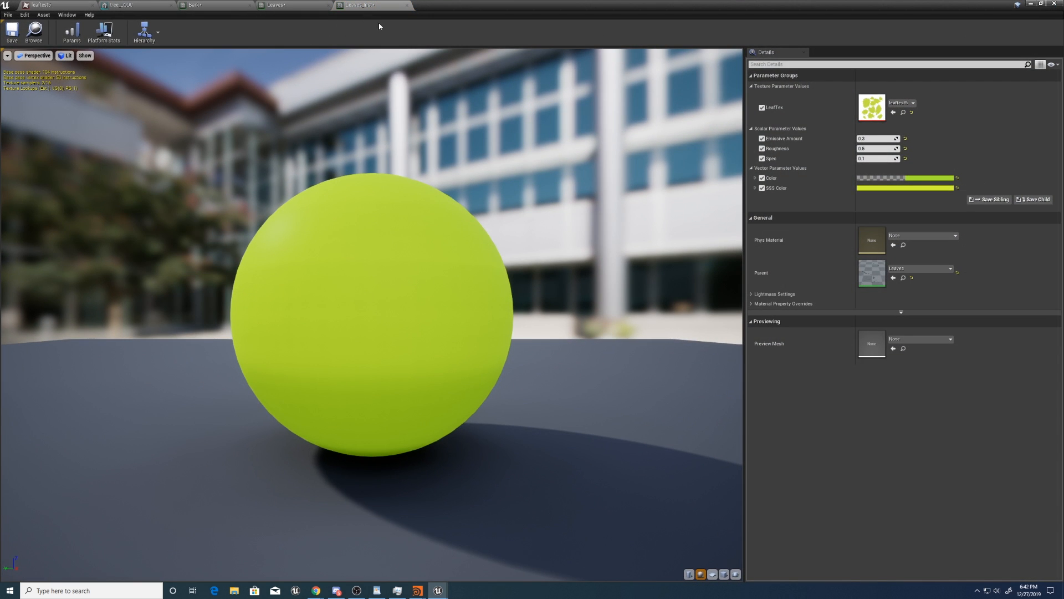
{"action": "mouse_move", "coordinate": [468, 76]}
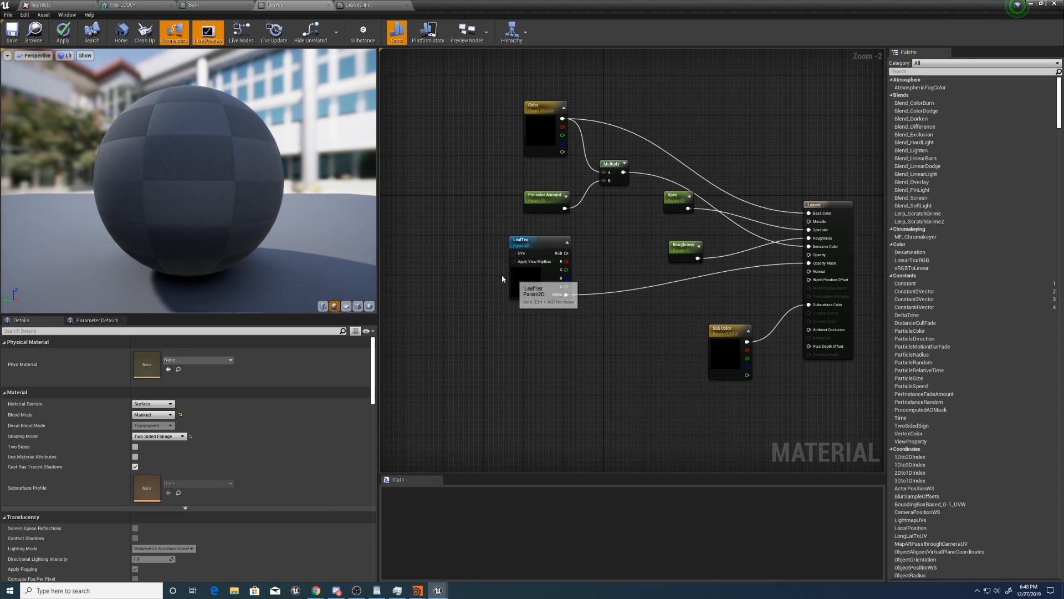
{"action": "left_click", "coordinate": [535, 239]}
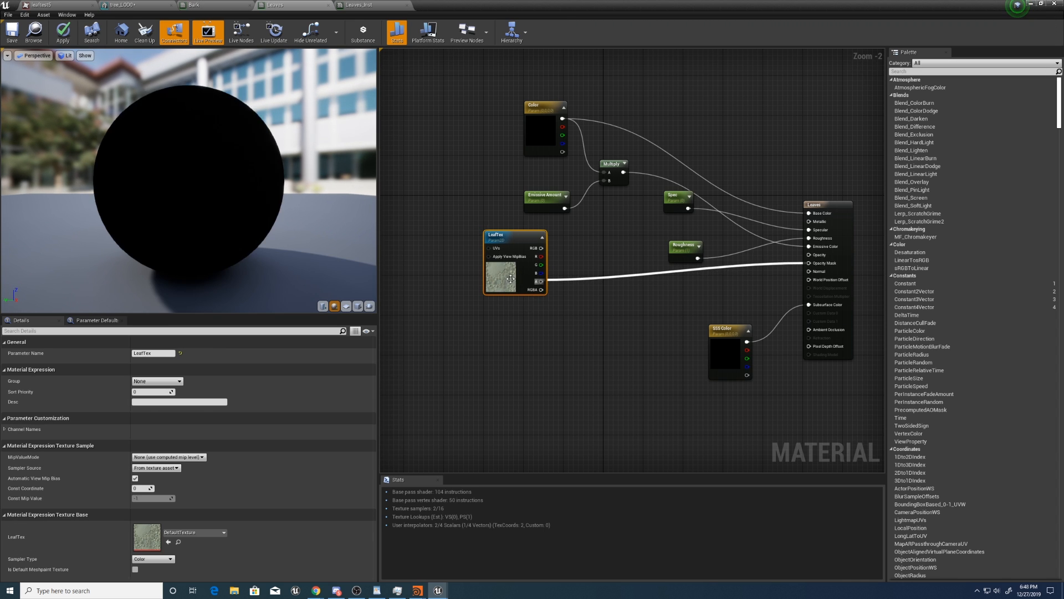
{"action": "left_click", "coordinate": [61, 31]}
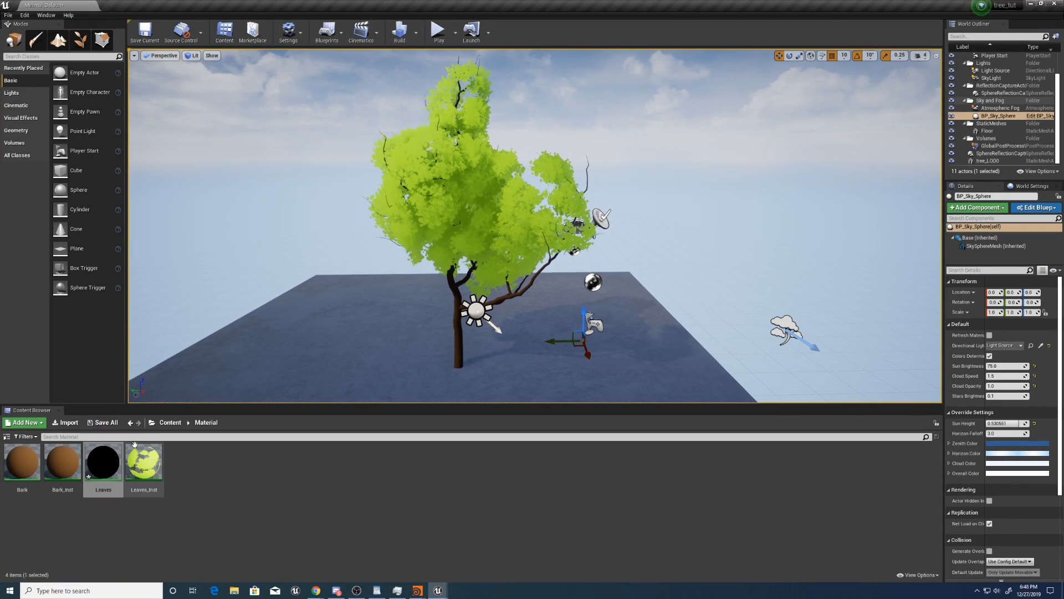
Step: Reopen Leaves_Inst and resize its editor window so the level viewport shows
{"action": "double_click", "coordinate": [143, 460]}
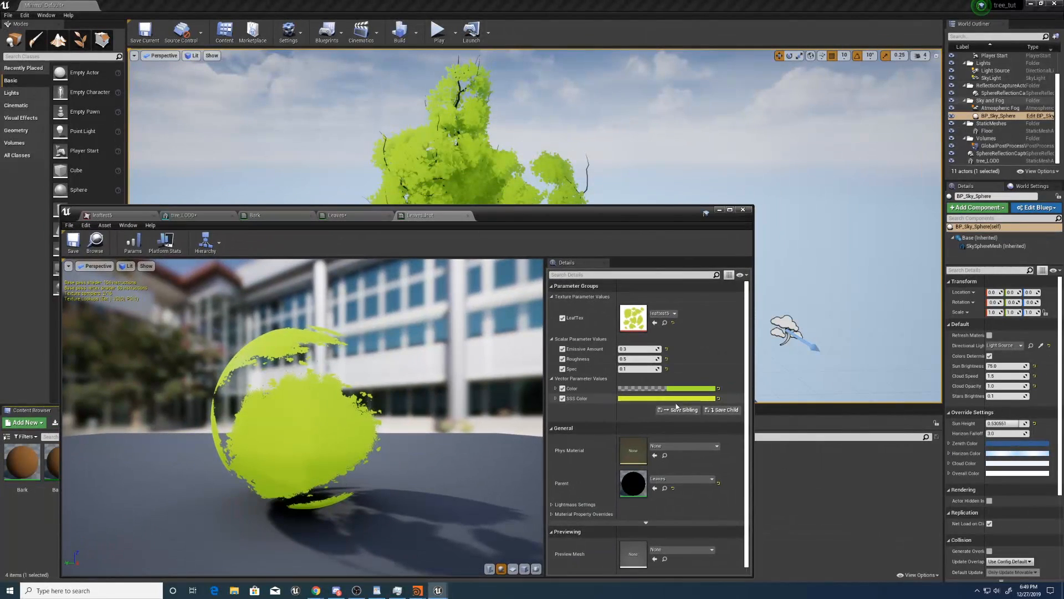
{"action": "left_click", "coordinate": [665, 398]}
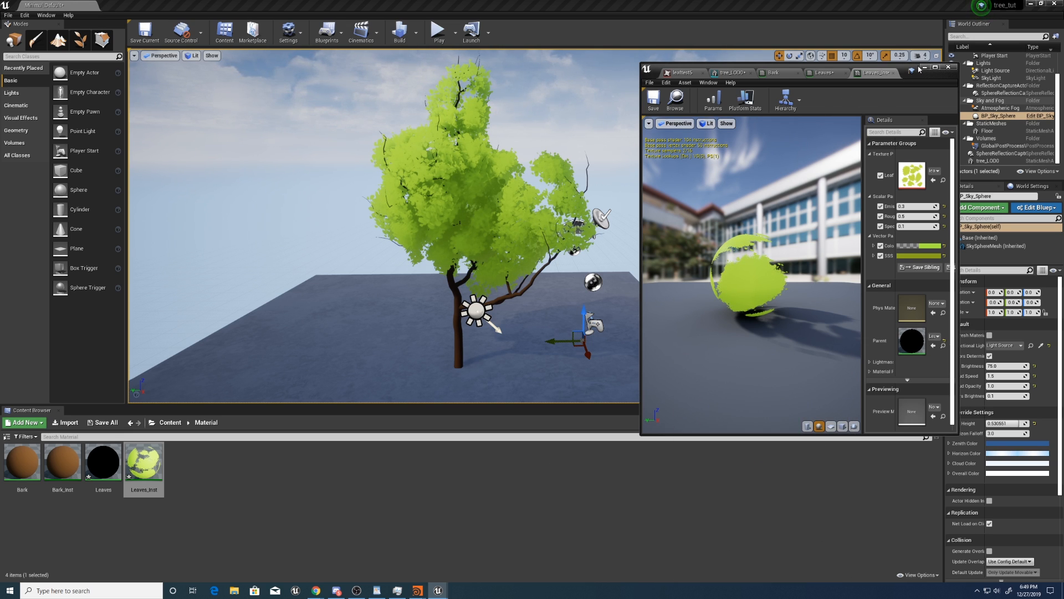
Step: Search 'stat' in Project Settings to adjust static lighting
{"action": "left_click", "coordinate": [24, 15]}
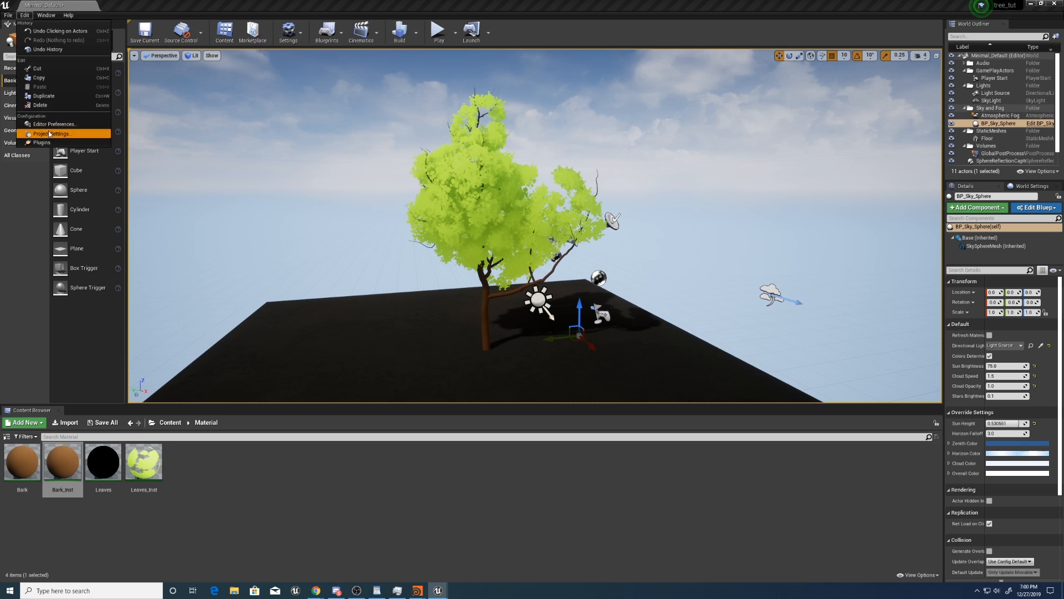
{"action": "left_click", "coordinate": [51, 133]}
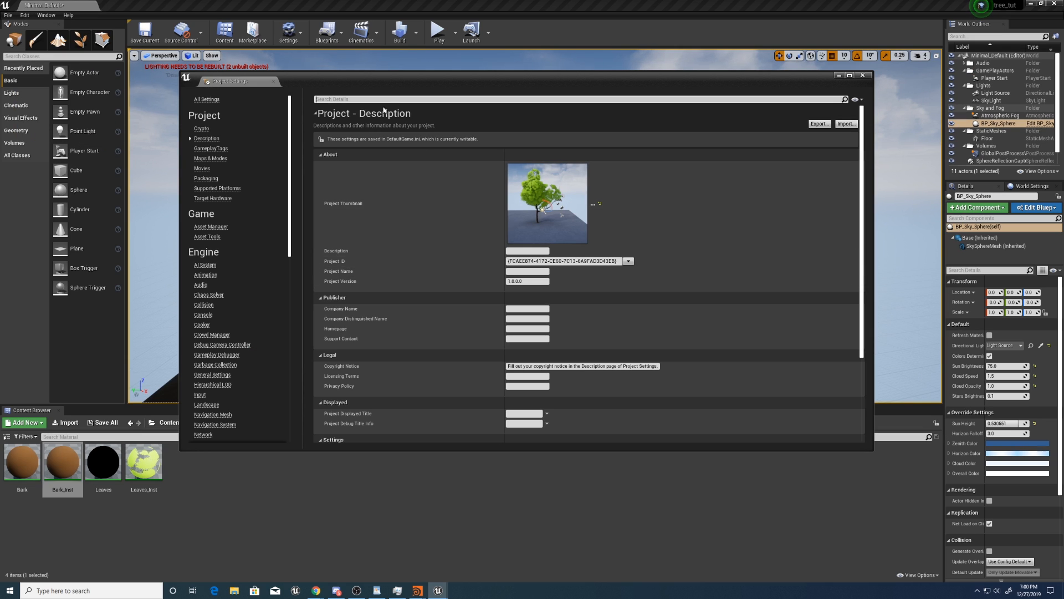
{"action": "type", "text": "stat"}
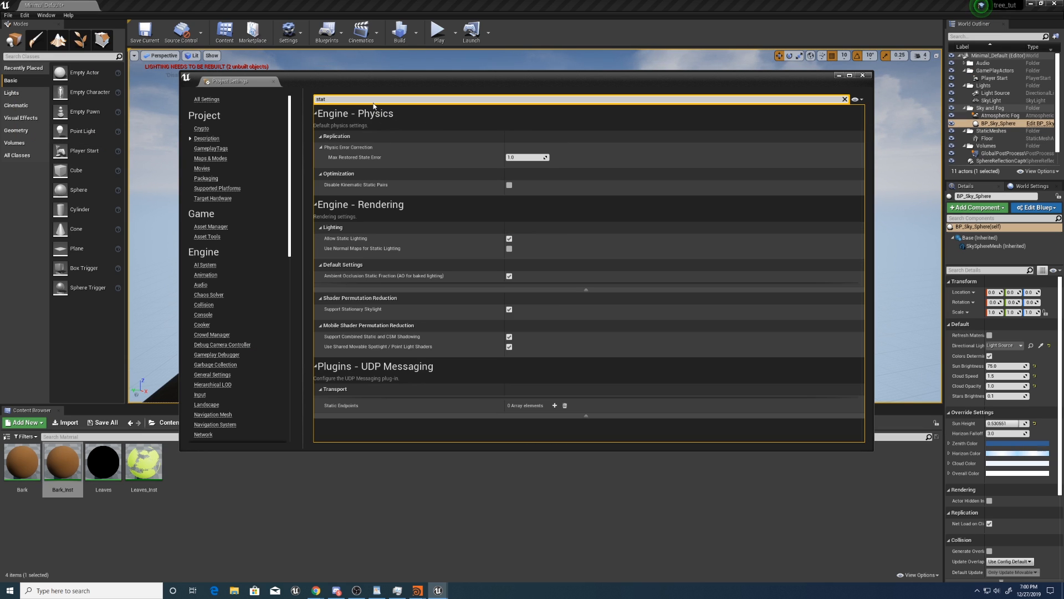
{"action": "mouse_move", "coordinate": [539, 245]}
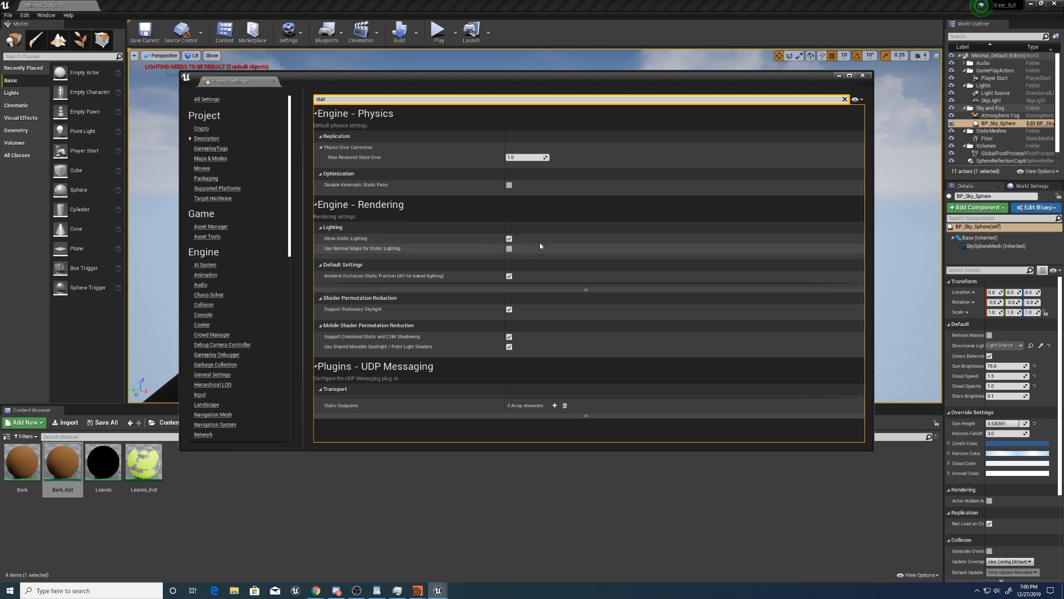
{"action": "mouse_move", "coordinate": [873, 85]}
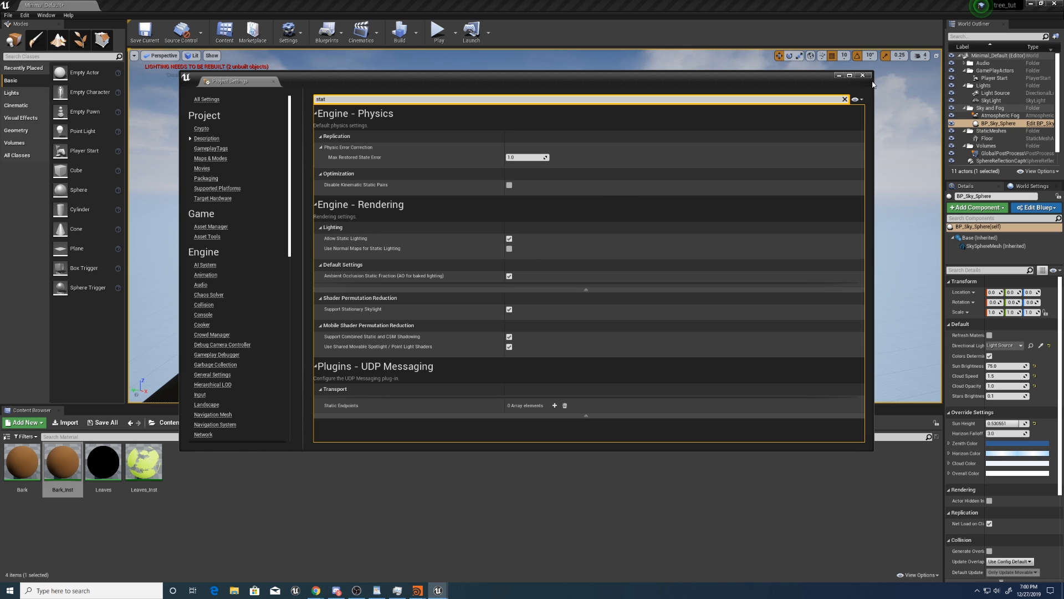
{"action": "left_click", "coordinate": [861, 76]}
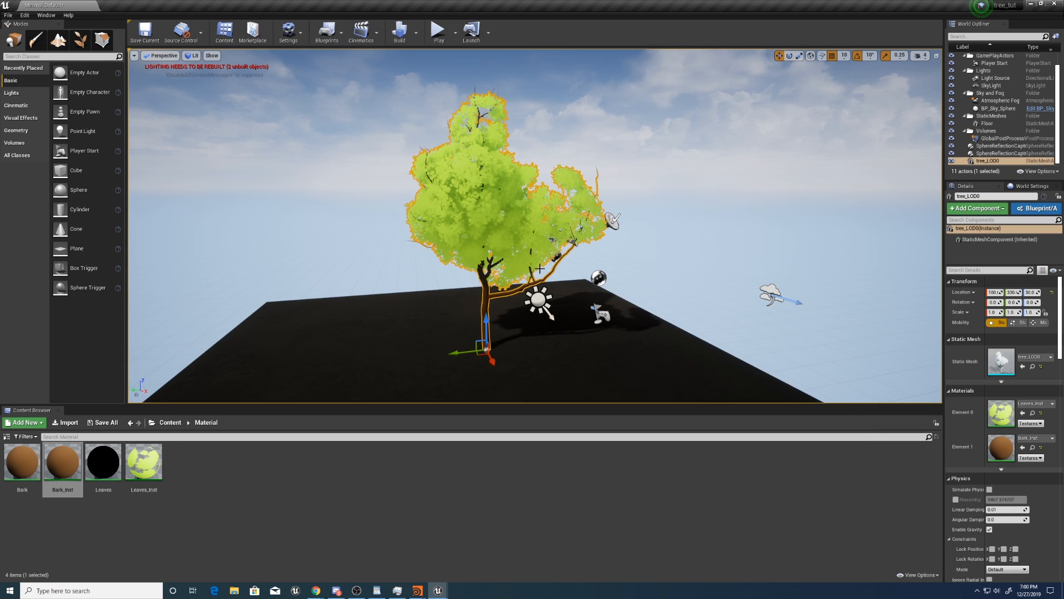
{"action": "mouse_move", "coordinate": [713, 271]}
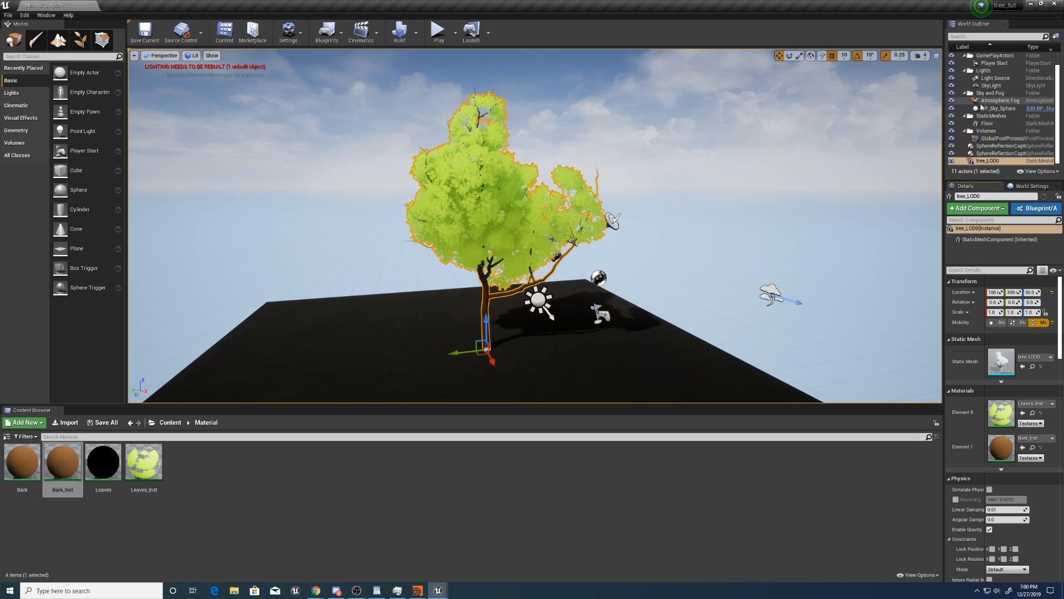
Step: Make the sky and directional lights movable and enable Distance Field Indirect Shadow on the tree
{"action": "left_click", "coordinate": [991, 86]}
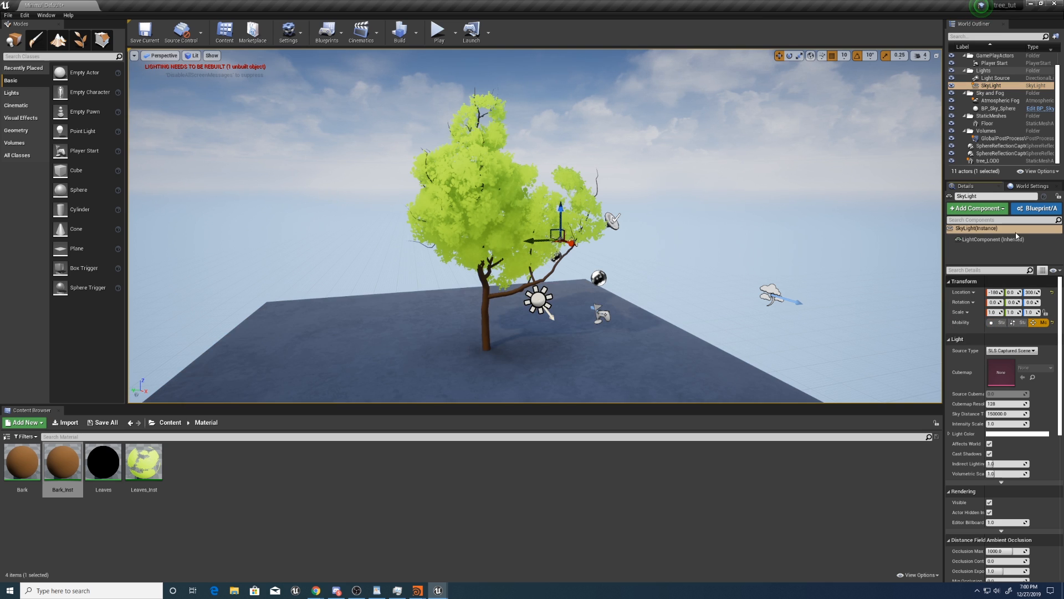
{"action": "left_click", "coordinate": [993, 77]}
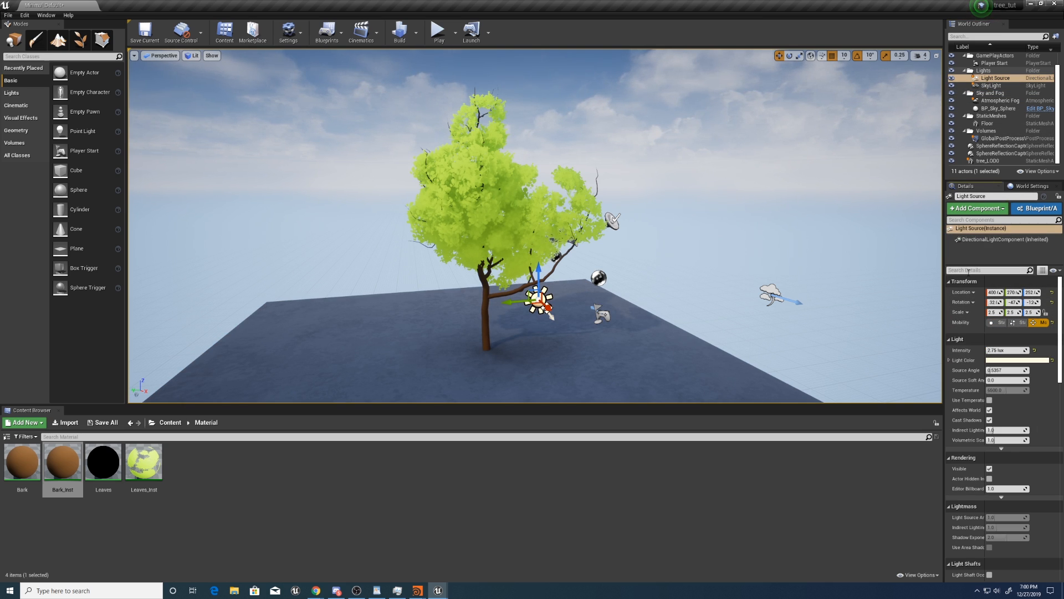
{"action": "type", "text": "dis"}
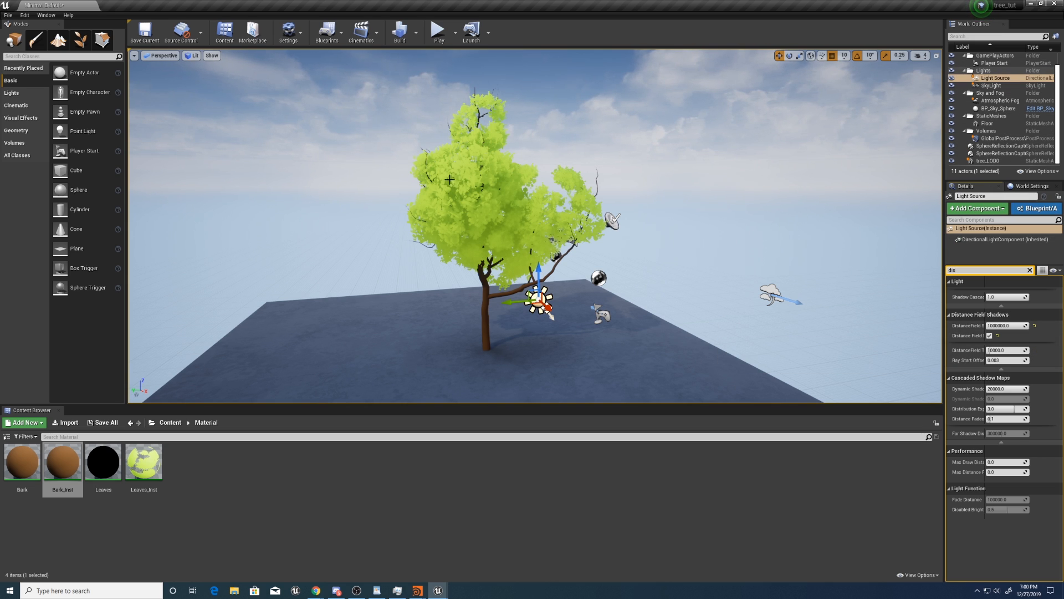
{"action": "left_click", "coordinate": [989, 161]}
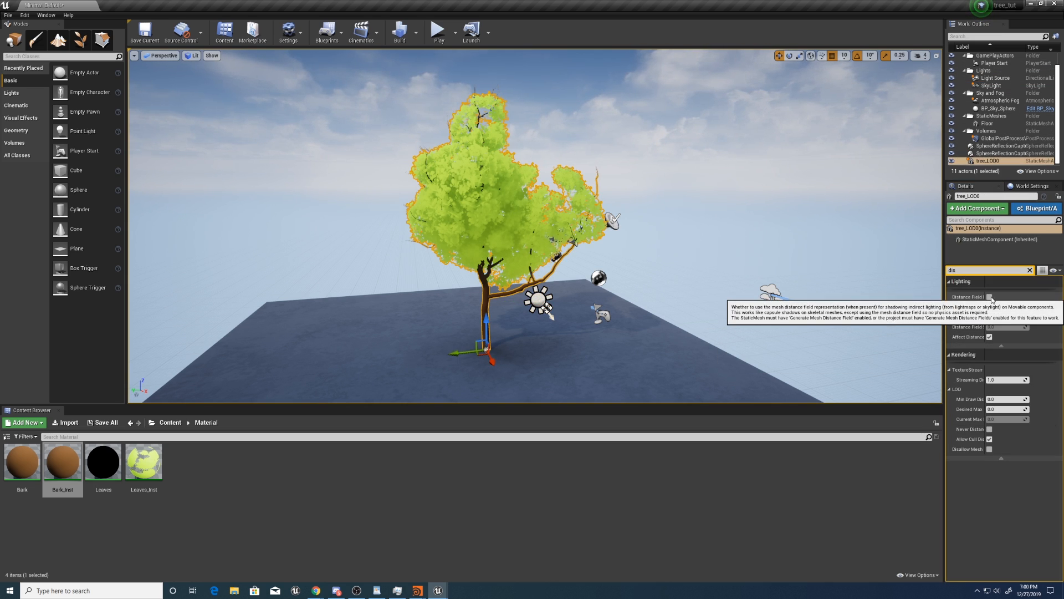
{"action": "left_click", "coordinate": [988, 296]}
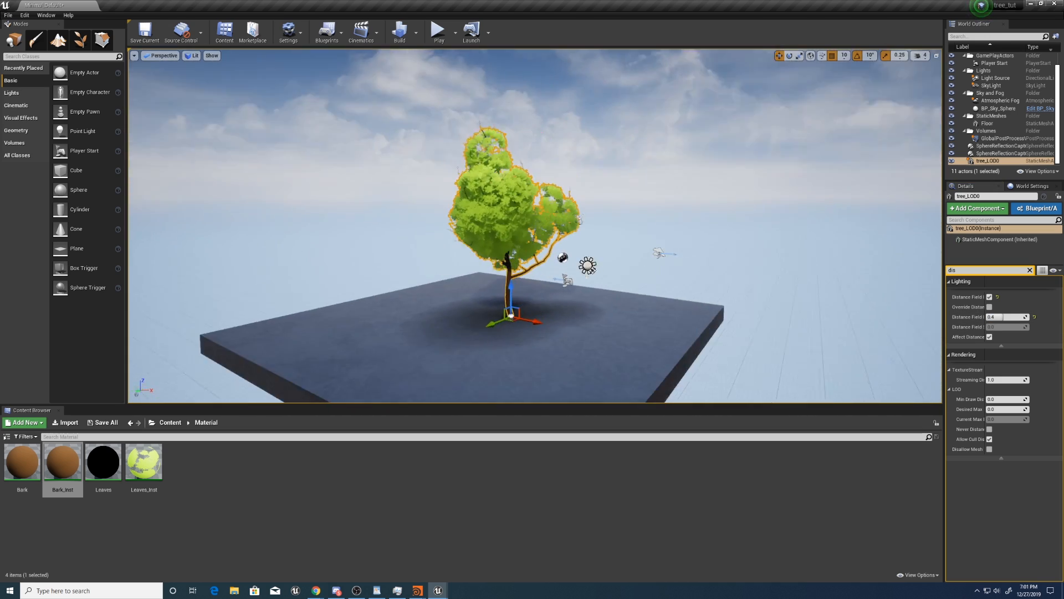
Step: Open Leaves_Inst and edit its SSS Color vector parameter to a darker shade
{"action": "double_click", "coordinate": [143, 461]}
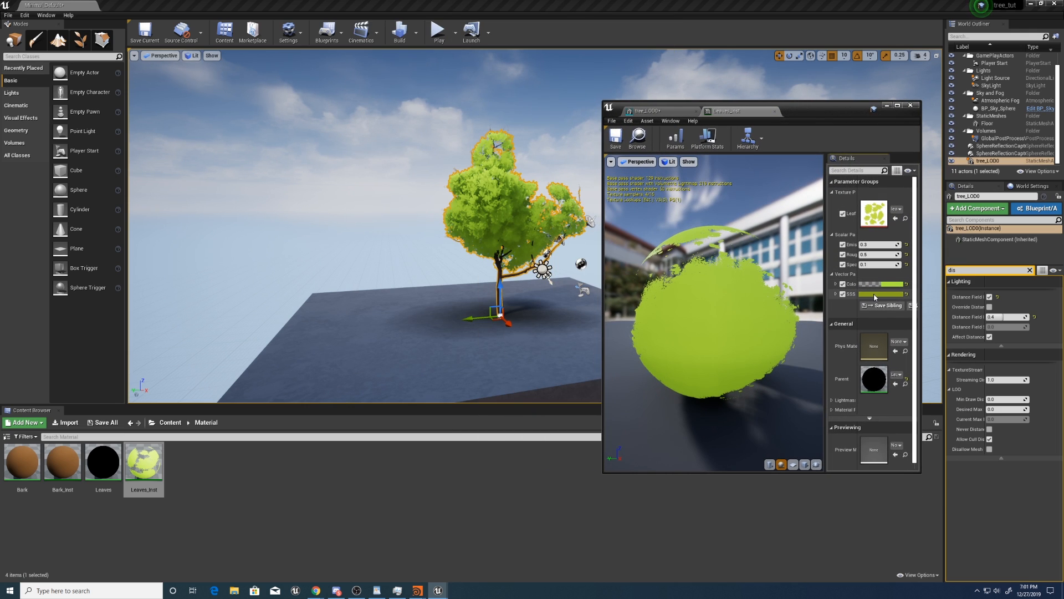
{"action": "left_click", "coordinate": [880, 284]}
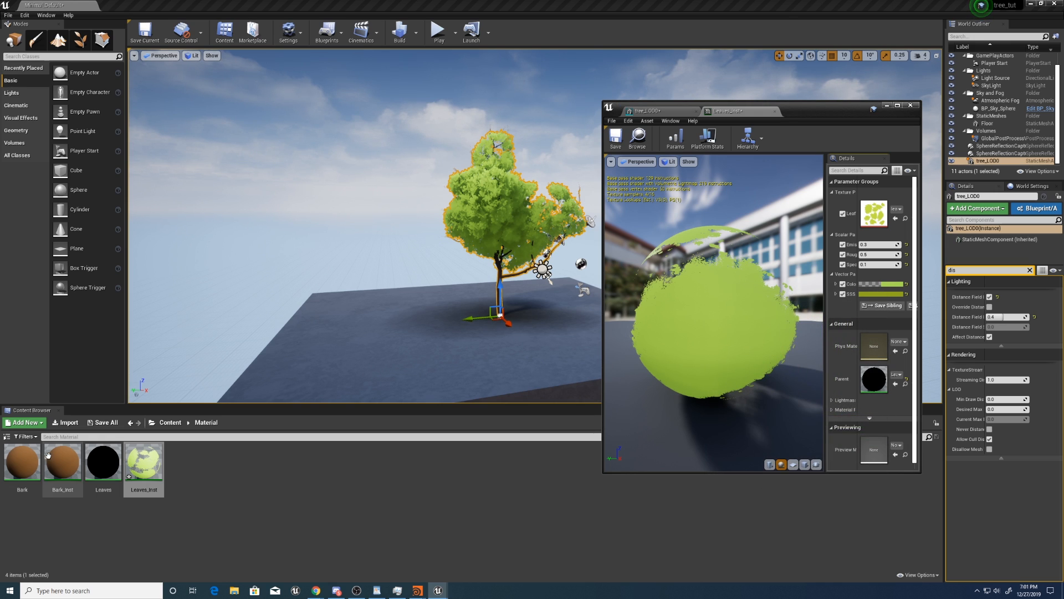
Step: Duplicate Leaves_Inst, set its Color to red, and assign Leaves_Inst1 to the tree's Element 0
{"action": "right_click", "coordinate": [143, 462]}
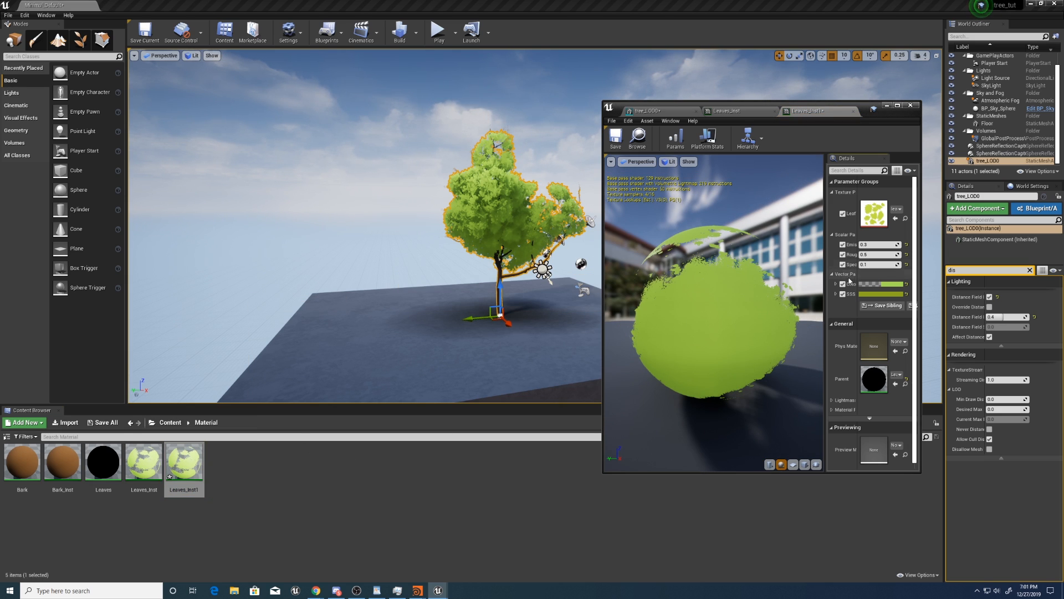
{"action": "left_click", "coordinate": [880, 293]}
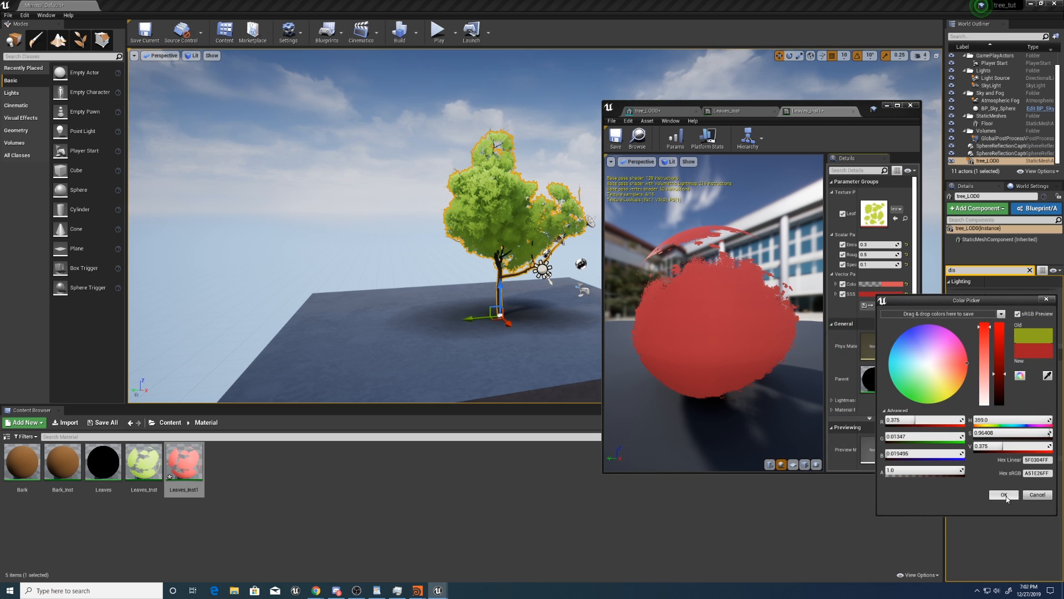
{"action": "left_click", "coordinate": [1004, 493]}
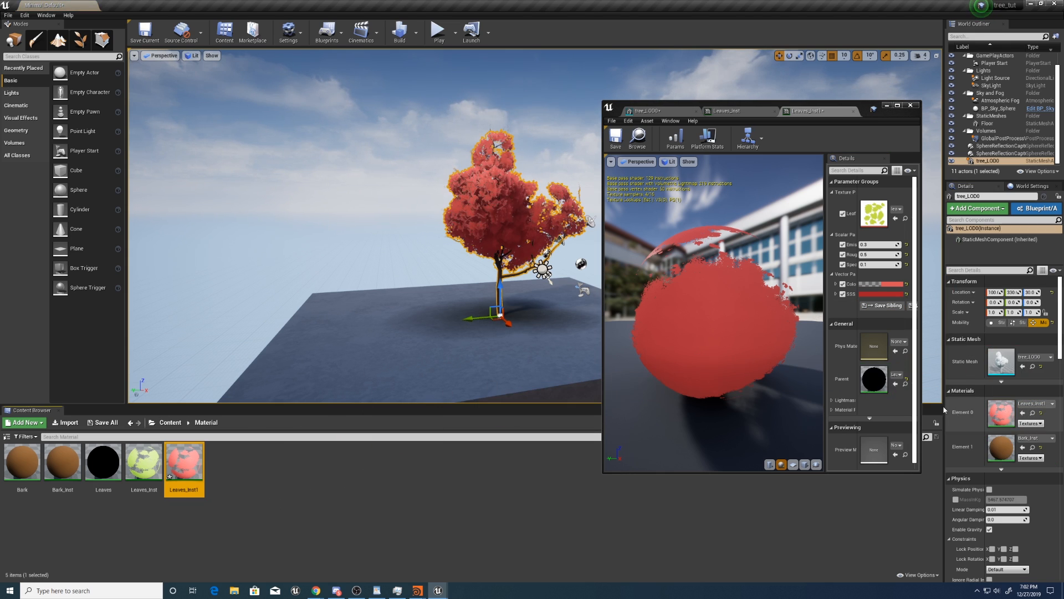
{"action": "left_click", "coordinate": [994, 108]}
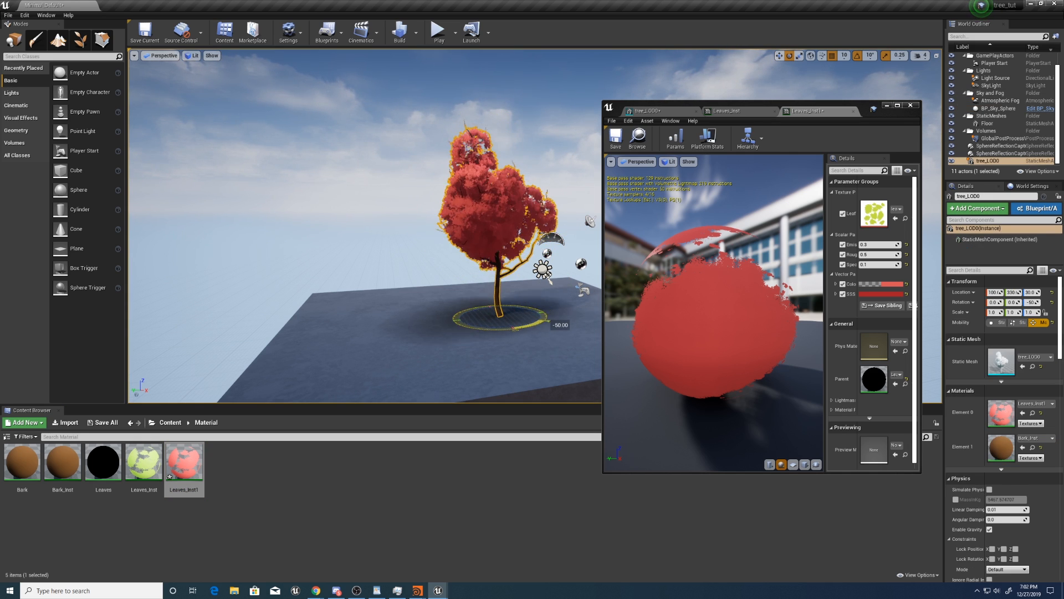
Step: Duplicate Bark_Inst with a pale white Color and assign Bark_Inst1 to Element 1
{"action": "left_click", "coordinate": [994, 108]}
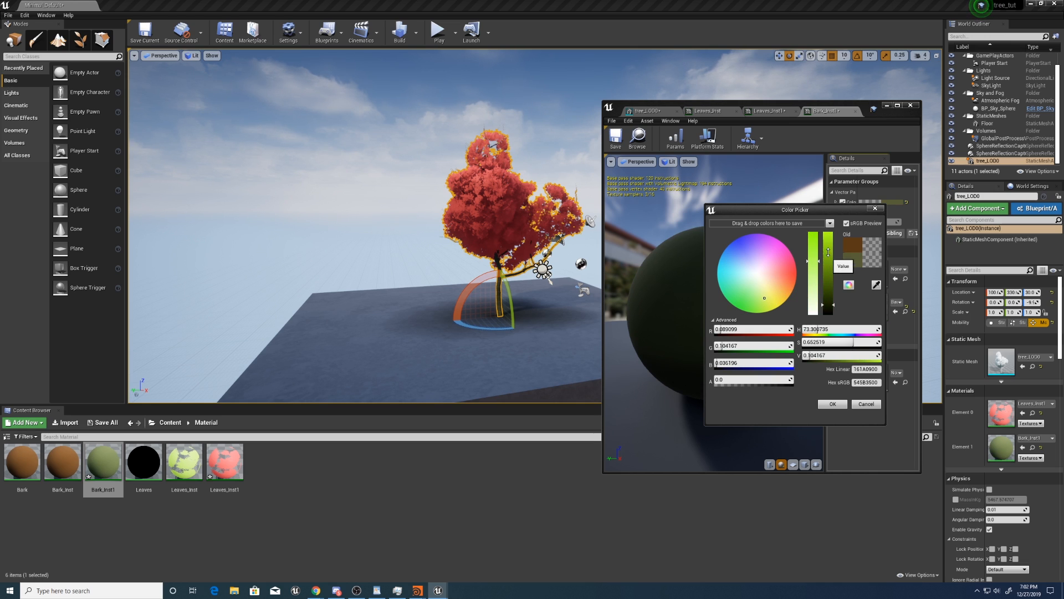
{"action": "left_click", "coordinate": [773, 304]}
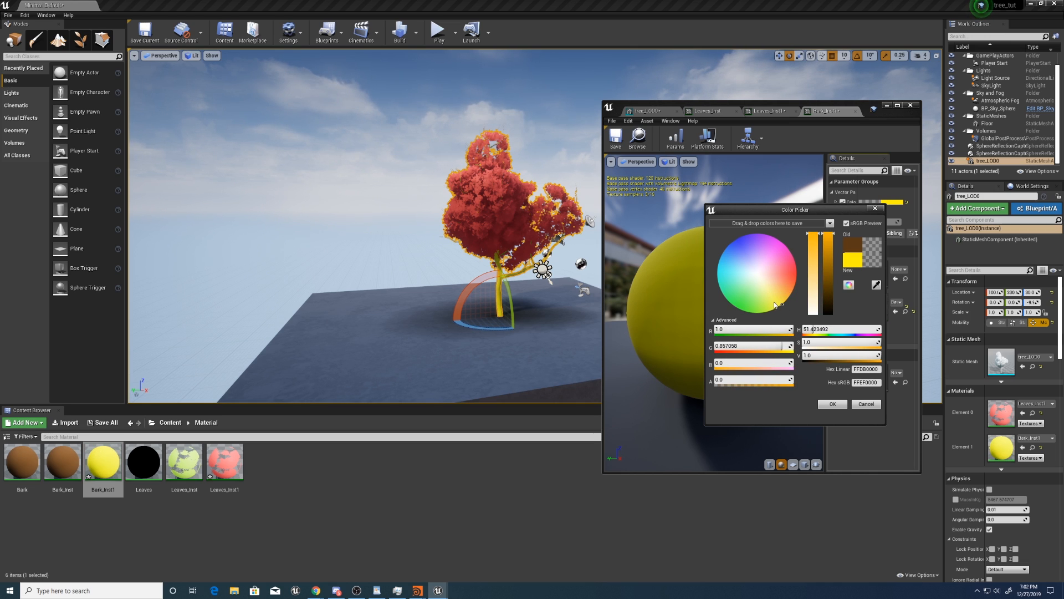
{"action": "left_click", "coordinate": [766, 293]}
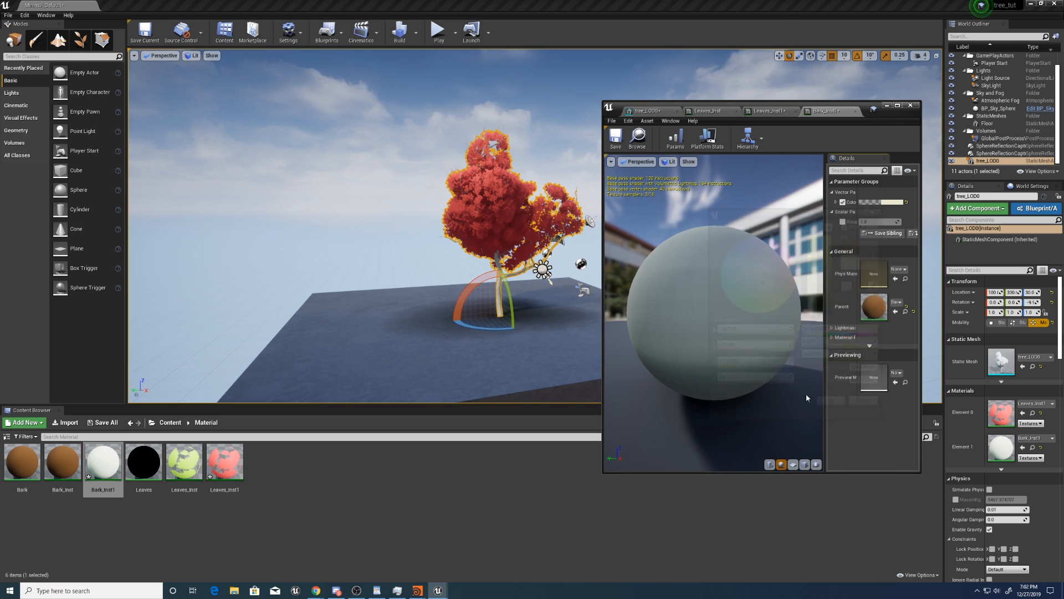
{"action": "left_click", "coordinate": [998, 108]}
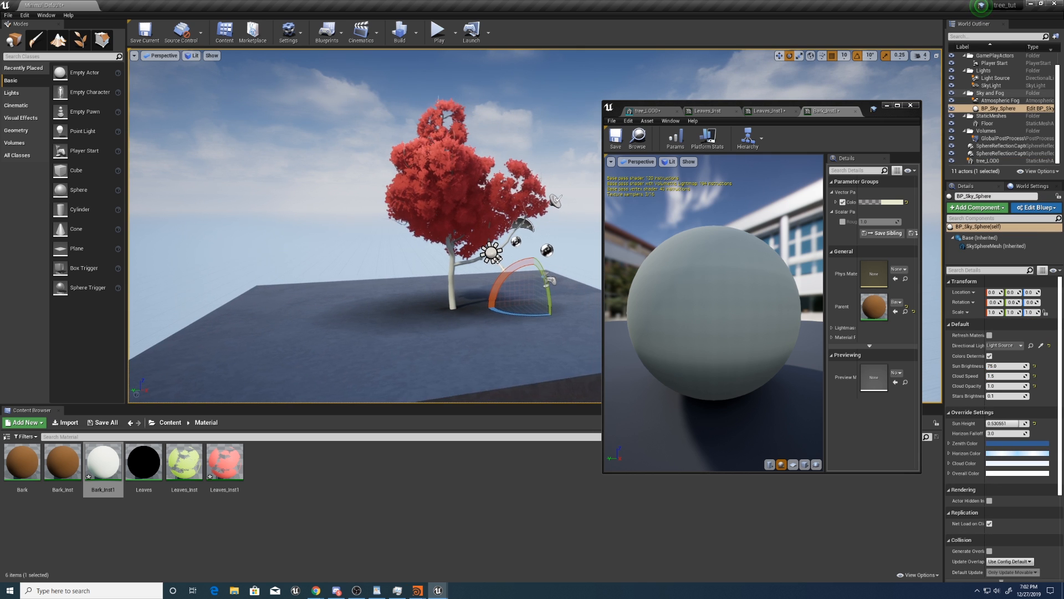